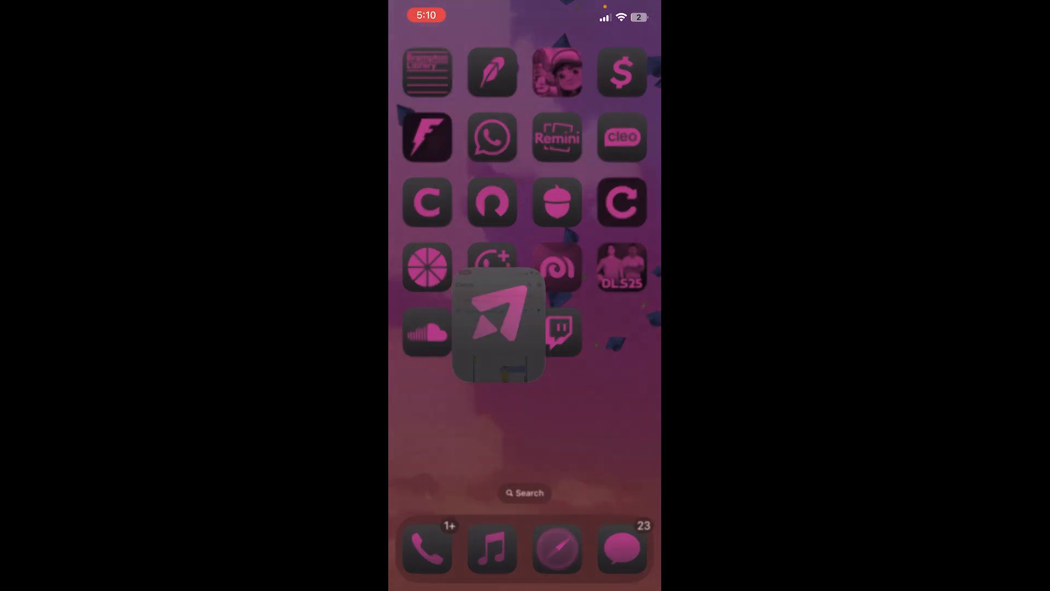
# Launch Invoice Fly and start a new blank invoice INV0002.
pyautogui.click(498, 327)
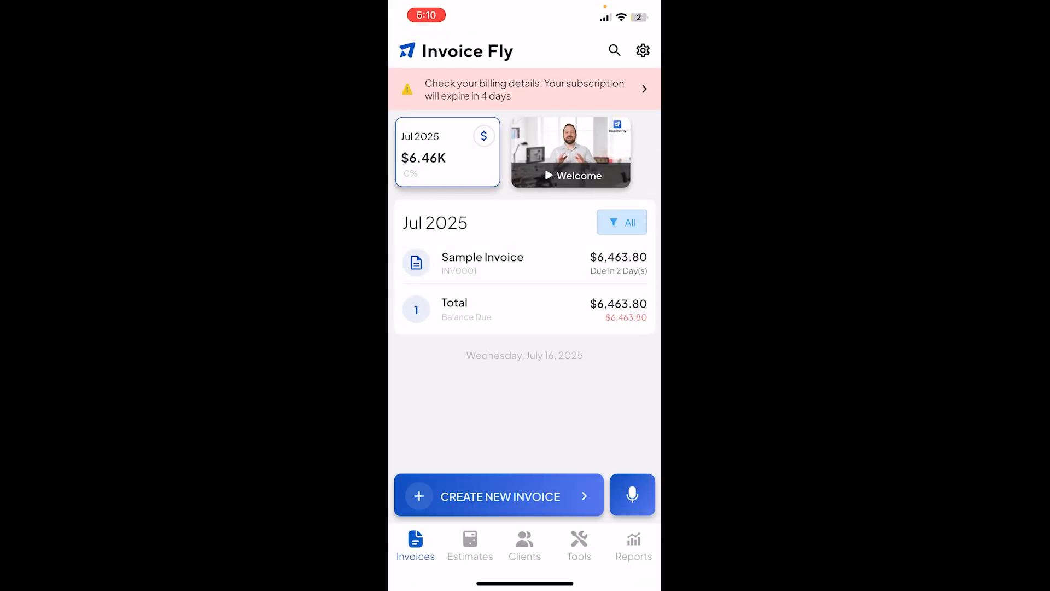
pyautogui.click(499, 497)
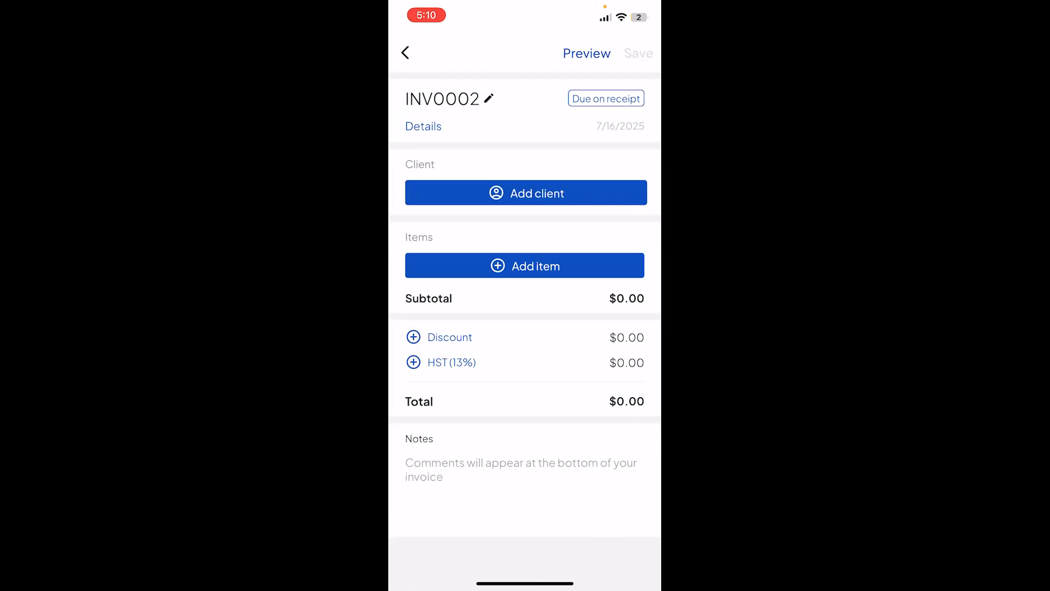
# Add and save a new client named Test with contact details and address to INV0002.
pyautogui.click(525, 193)
pyautogui.write('Bsjakskalaka')
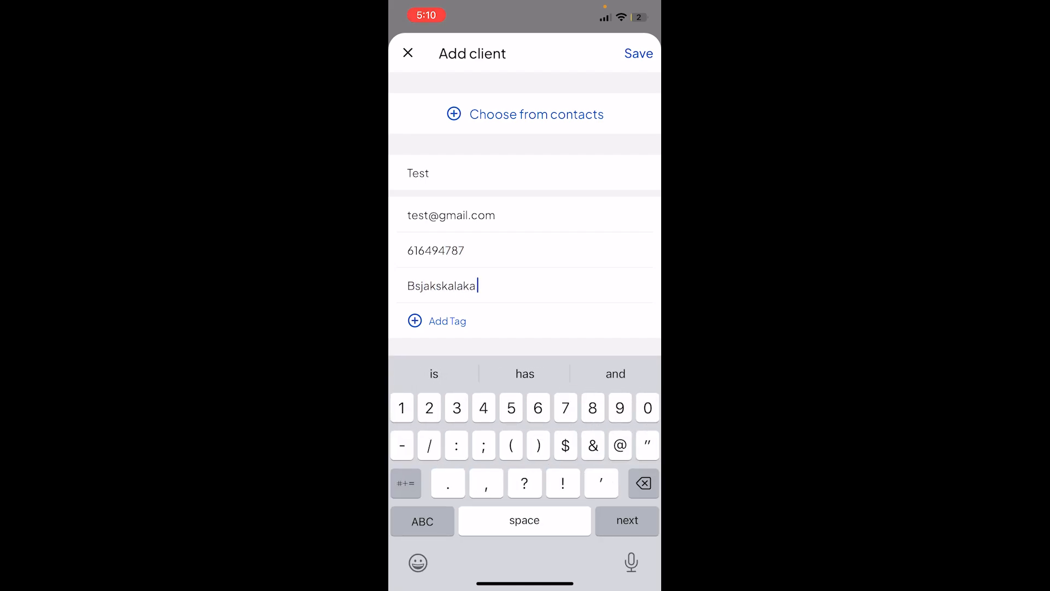
pyautogui.write('92')
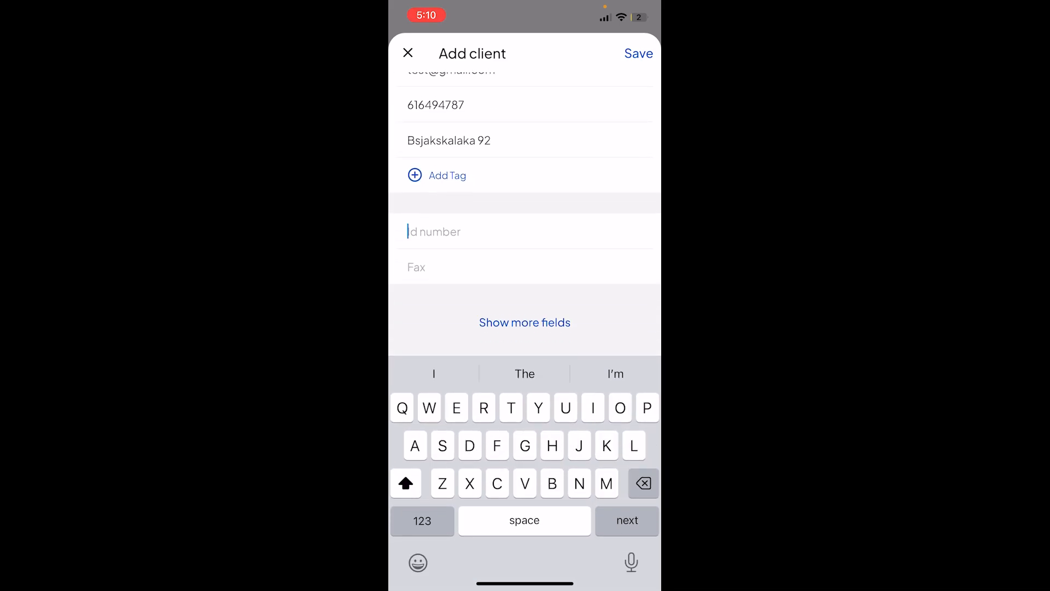
pyautogui.click(422, 521)
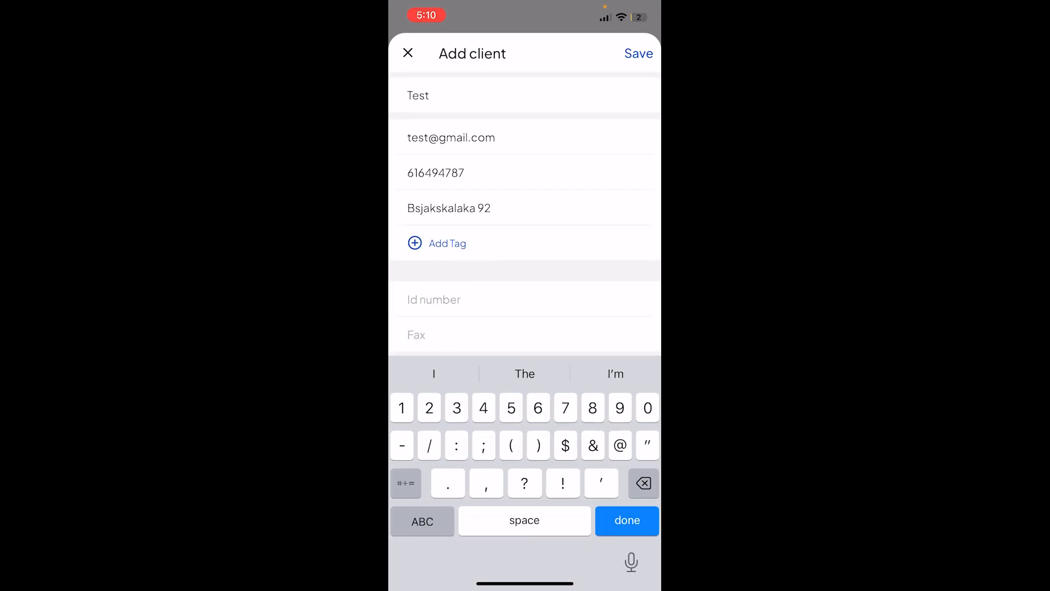
pyautogui.click(637, 52)
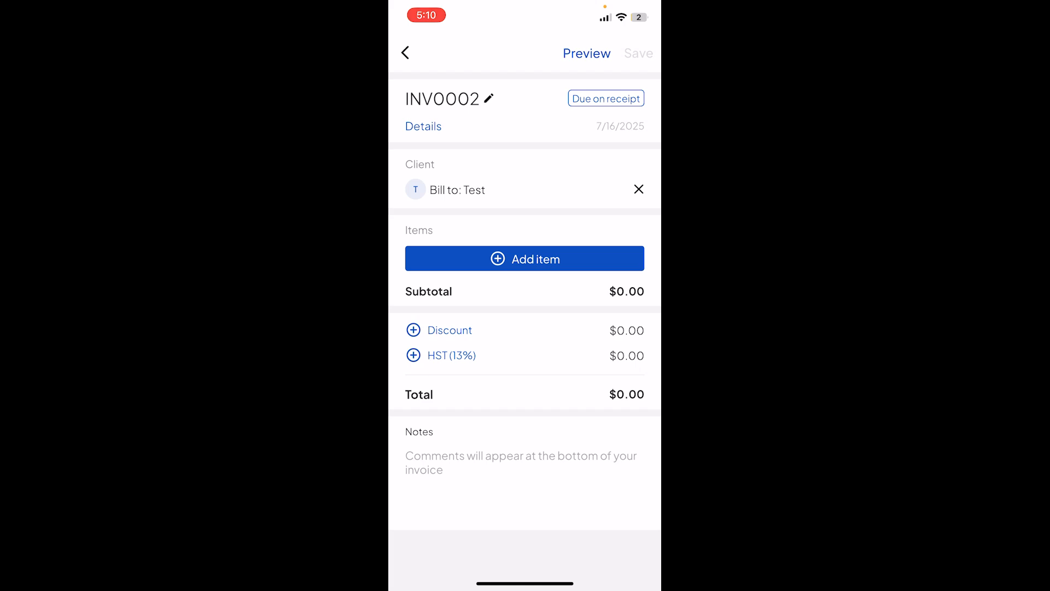
pyautogui.click(524, 258)
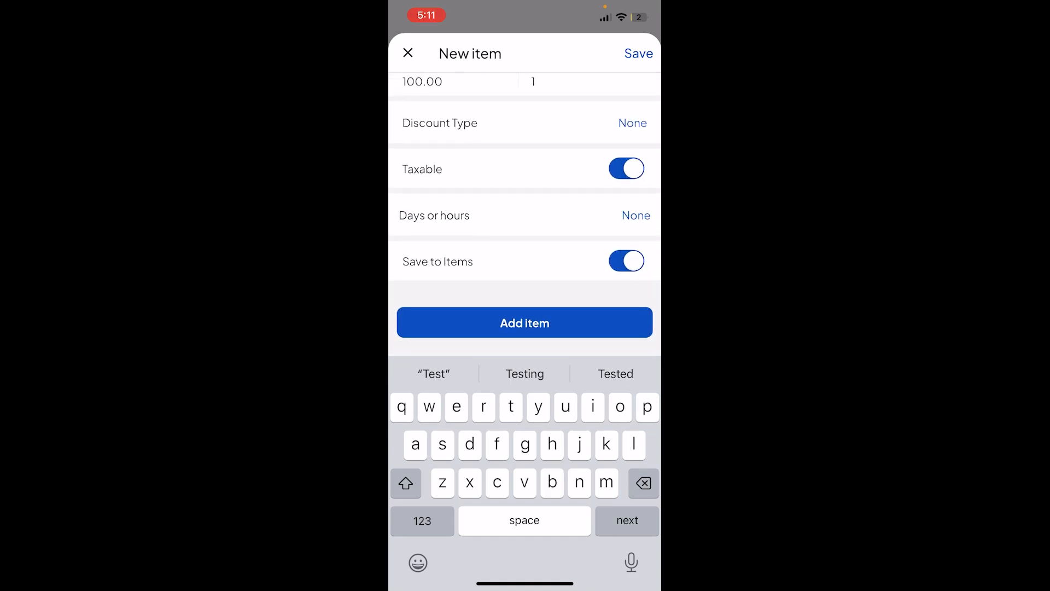
# Add taxable item Test at 1 × $100.00, giving $13.00 HST and a $113.00 total.
pyautogui.click(524, 321)
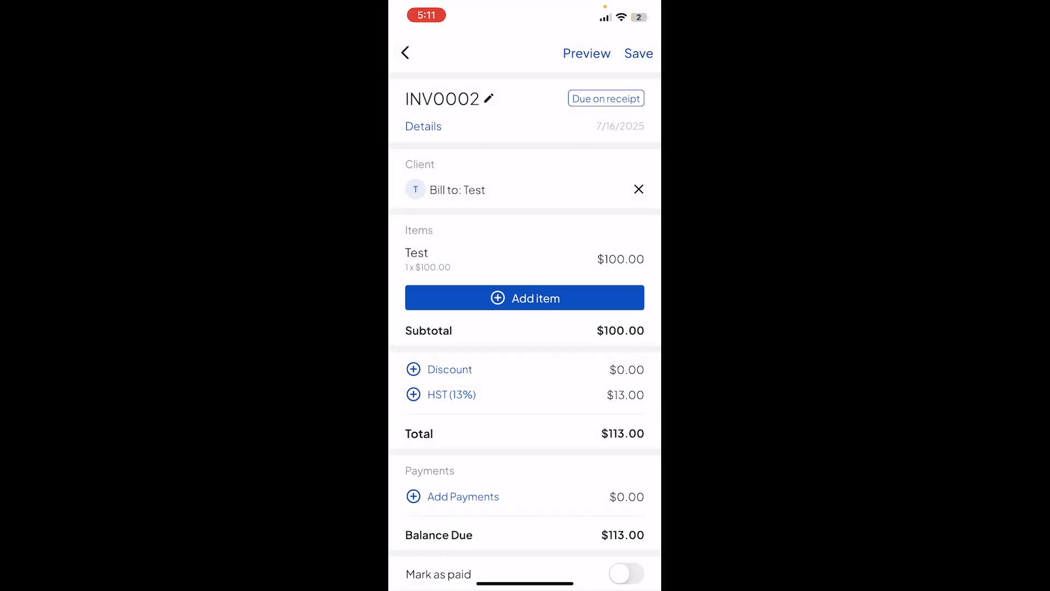
pyautogui.scroll(-3)
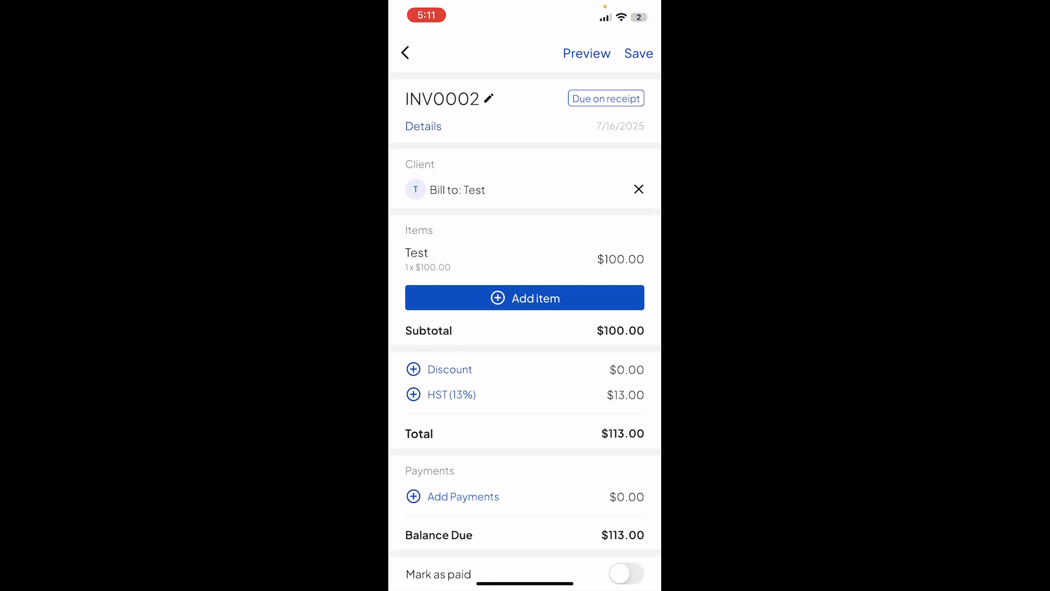
pyautogui.click(458, 189)
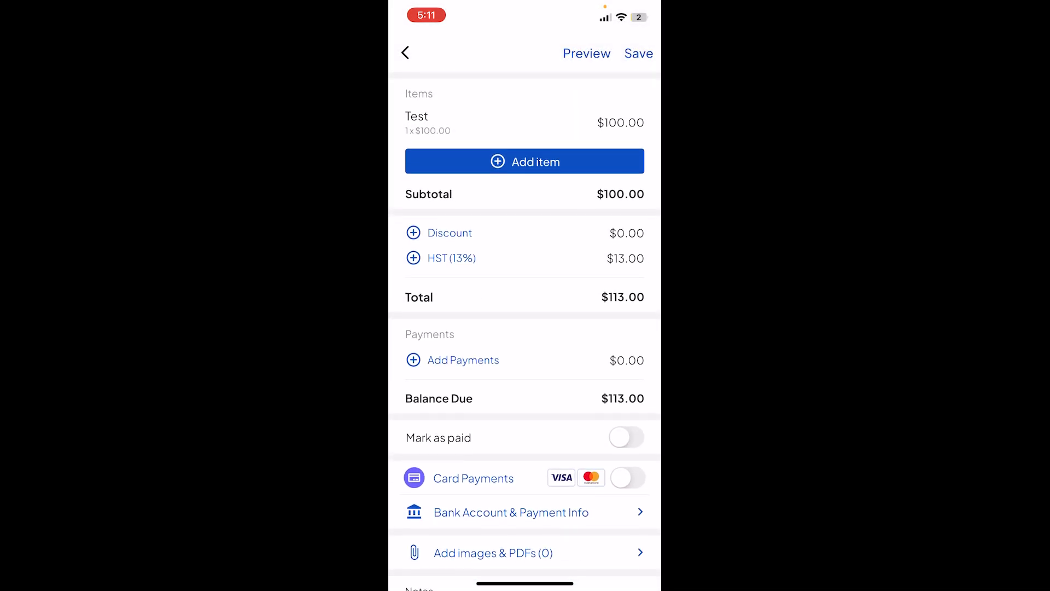
pyautogui.scroll(-3)
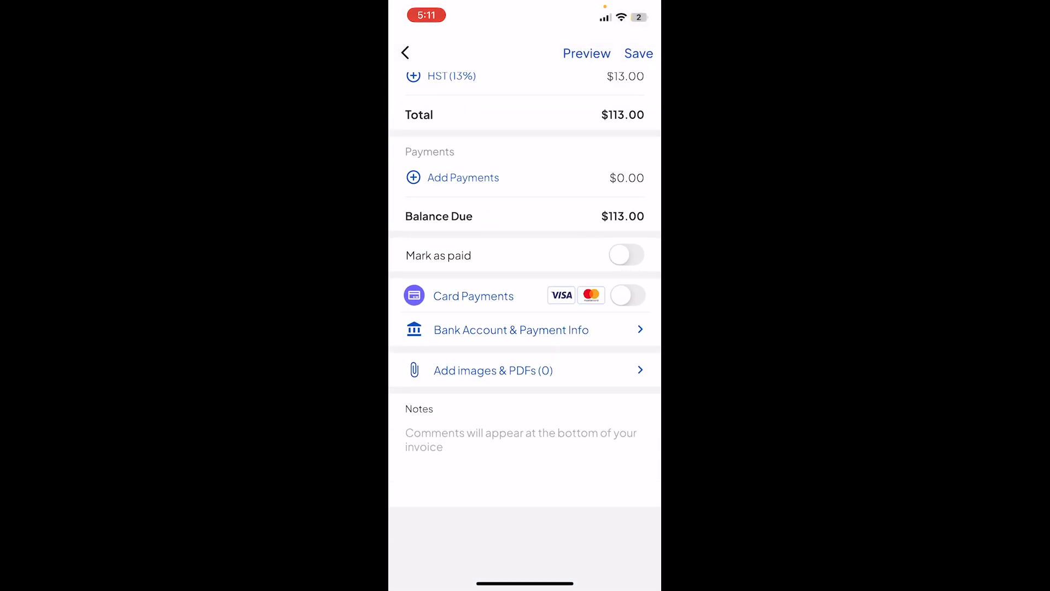